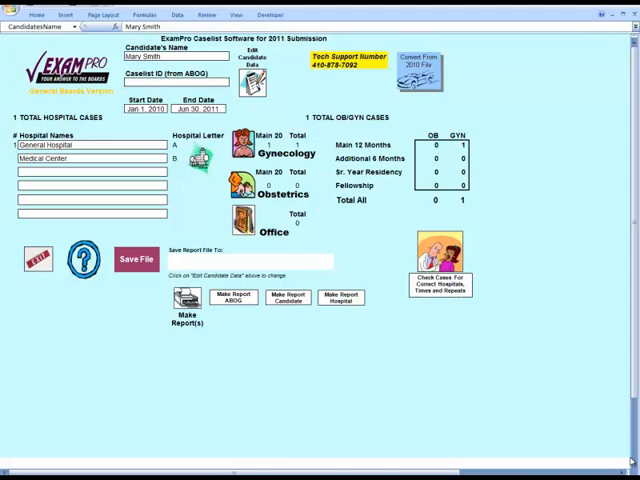
pyautogui.moveTo(409, 284)
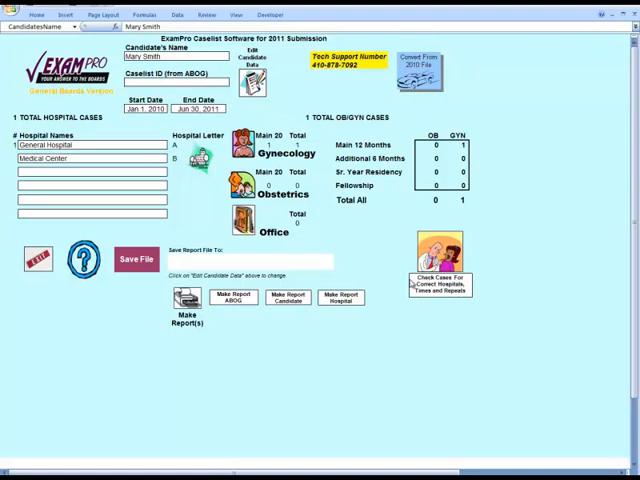
pyautogui.moveTo(410, 283)
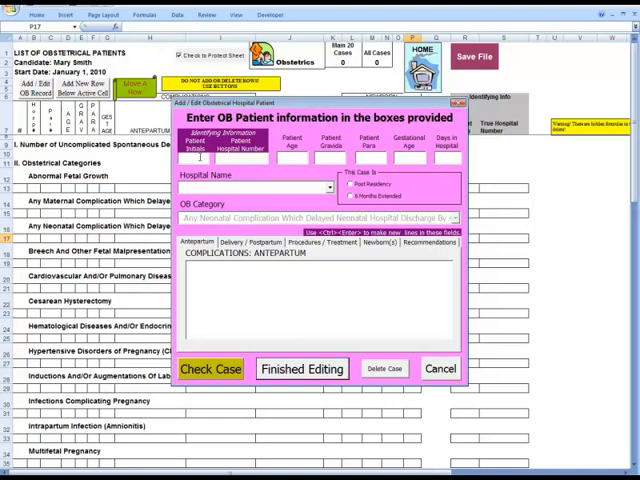
# Enter patient AB, number 1234, age 21, 38 weeks gestation, and choose Medical Center
pyautogui.write('AB')
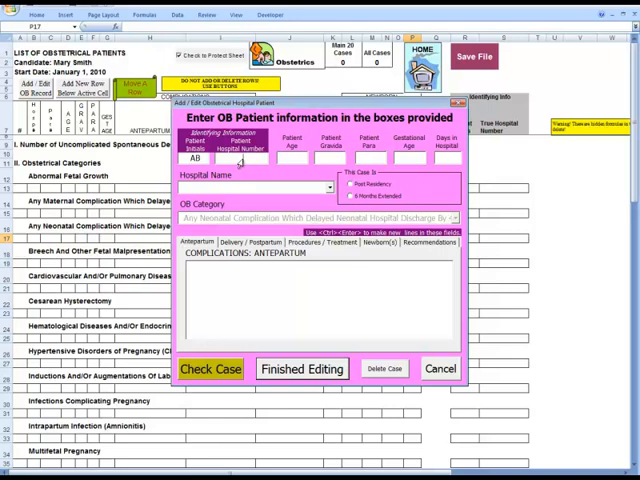
pyautogui.write('1234')
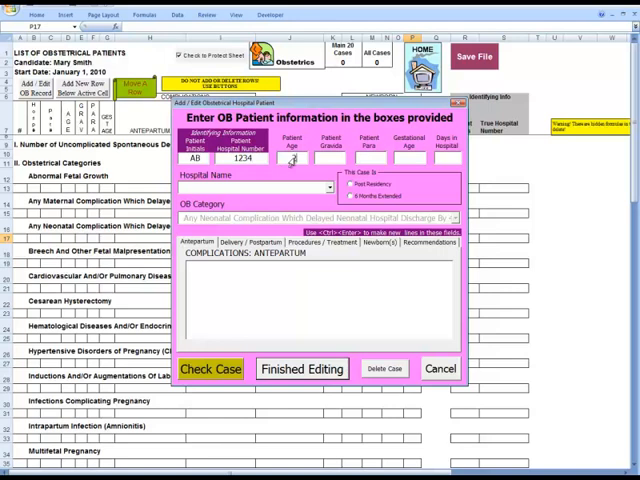
pyautogui.write('21')
pyautogui.click(331, 158)
pyautogui.write('1')
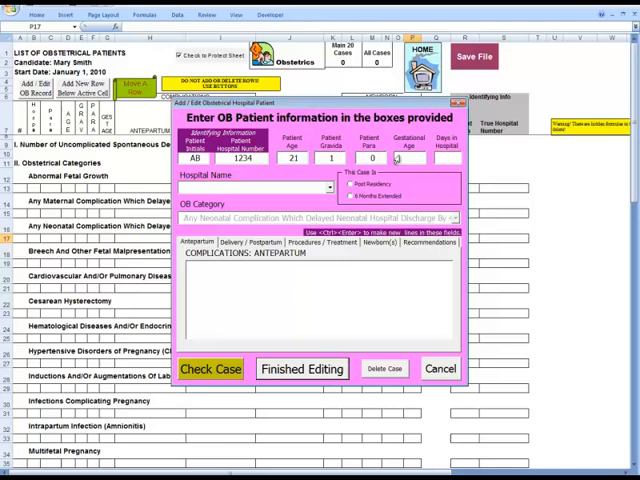
pyautogui.write('38')
pyautogui.write('6')
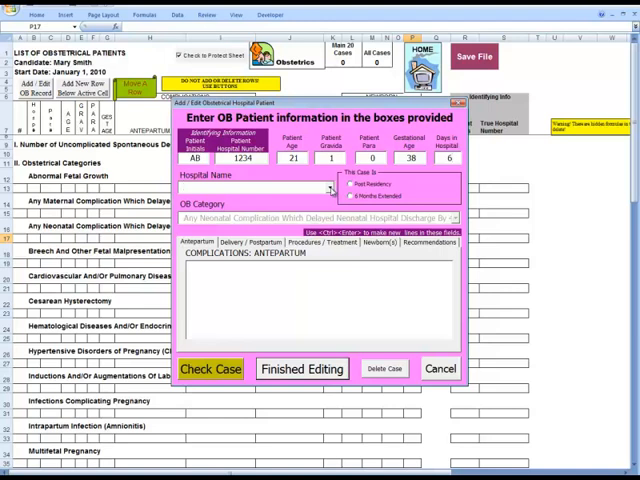
pyautogui.click(329, 189)
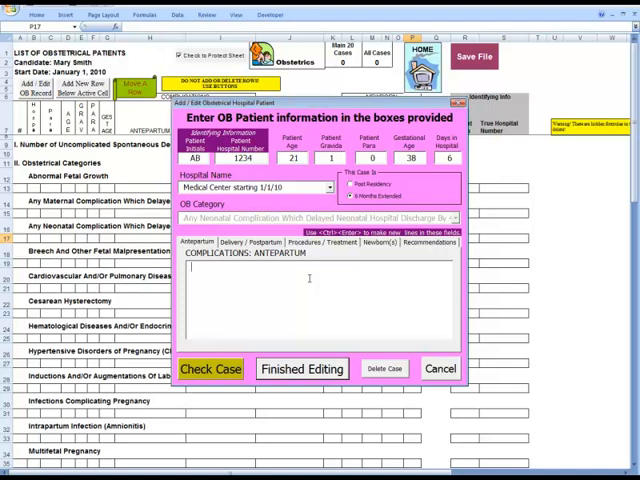
# Enter IUGR, Sever Preeclampsia and Induction as separate antepartum complication lines
pyautogui.write('IU')
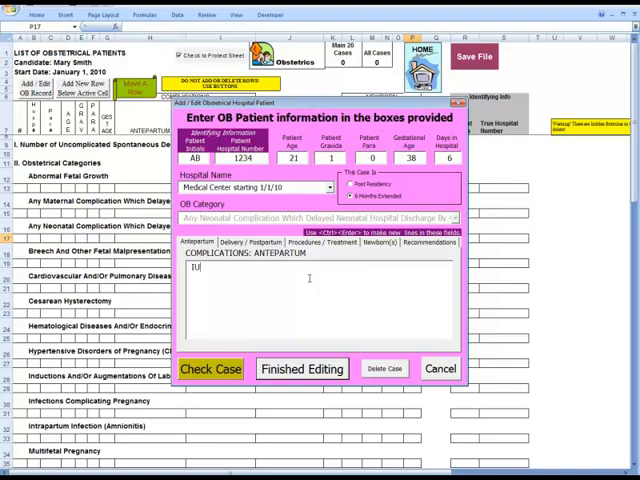
pyautogui.write('GR')
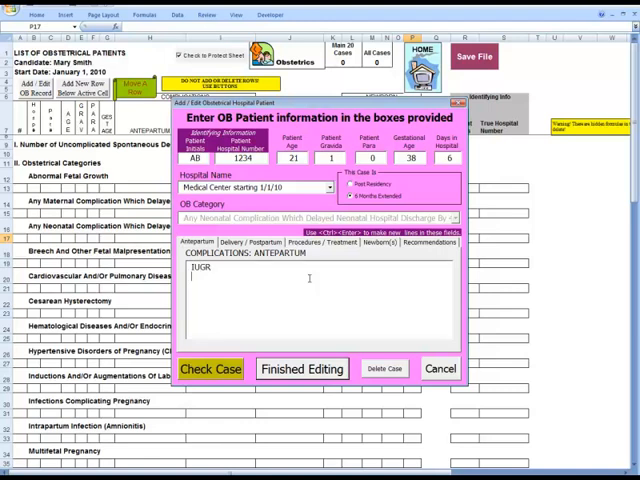
pyautogui.write('Sever Preecl')
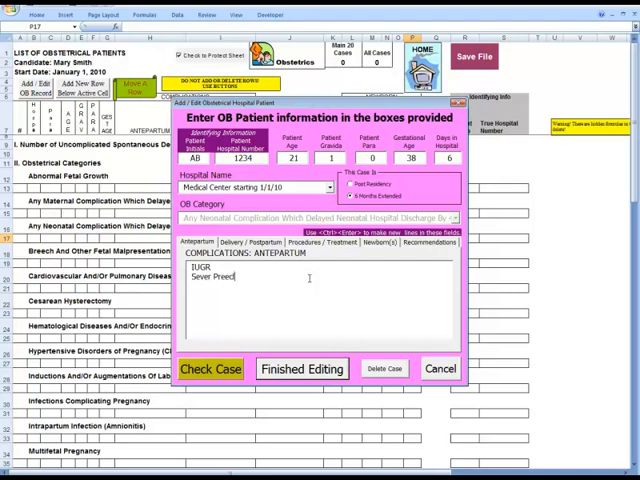
pyautogui.write('ampsia')
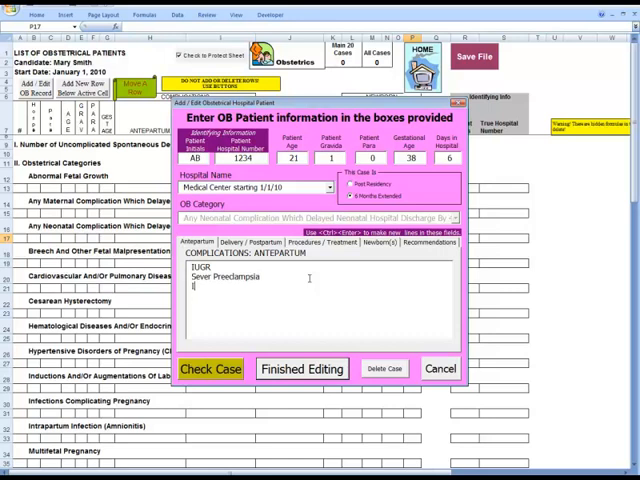
pyautogui.write('Induction')
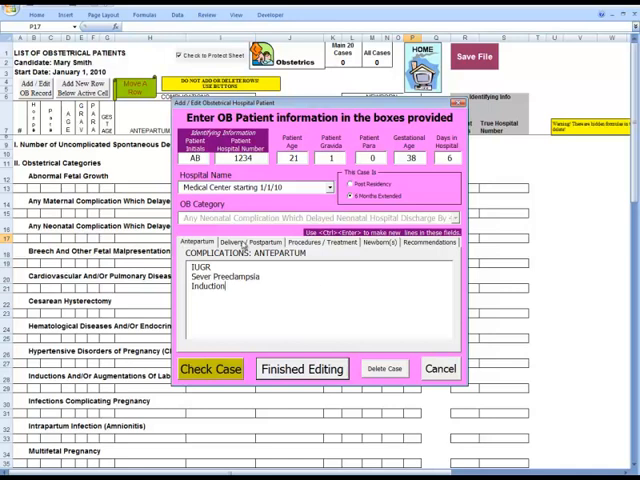
# On Delivery/Postpartum, enter nonreassuring fetal heart tones and vacuum VD as complications
pyautogui.click(245, 243)
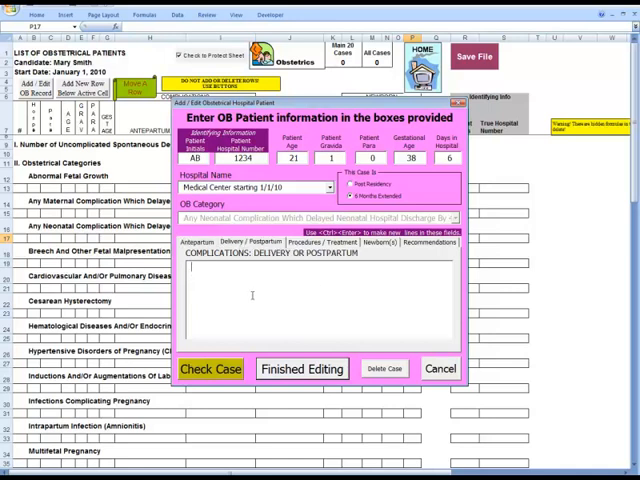
pyautogui.write('Non')
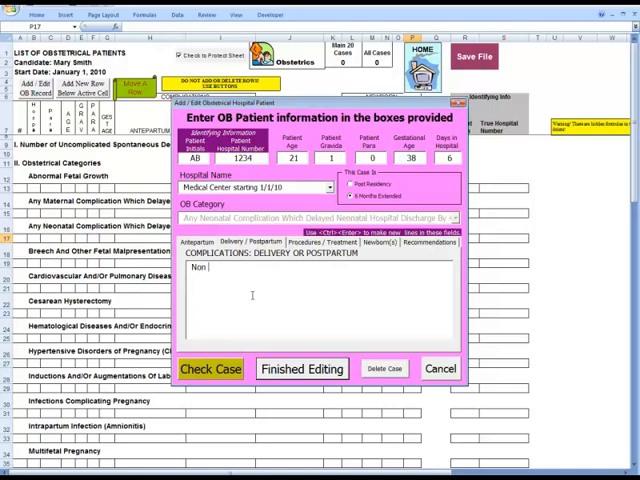
pyautogui.write('reassuring')
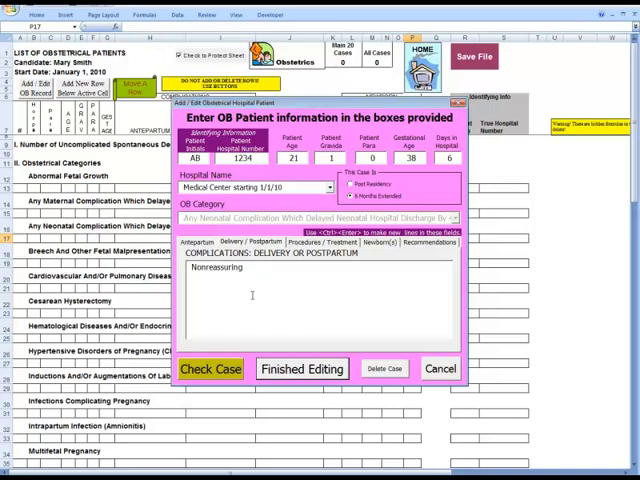
pyautogui.write('fetal')
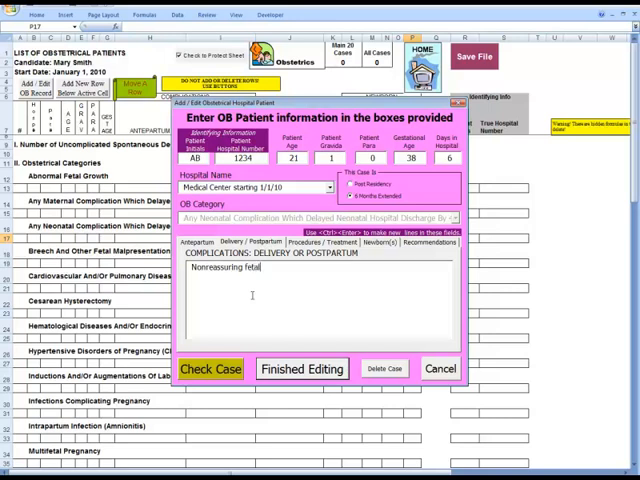
pyautogui.write('heart t')
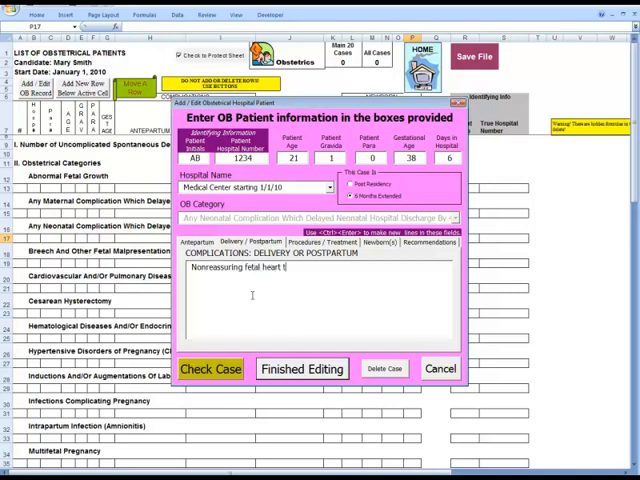
pyautogui.write('ones')
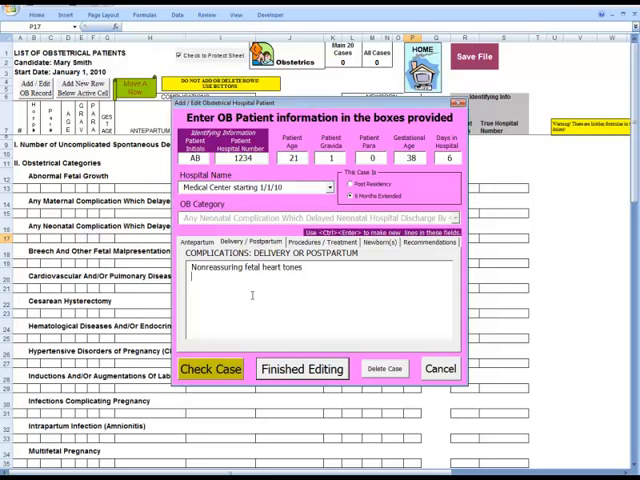
pyautogui.write('Vac')
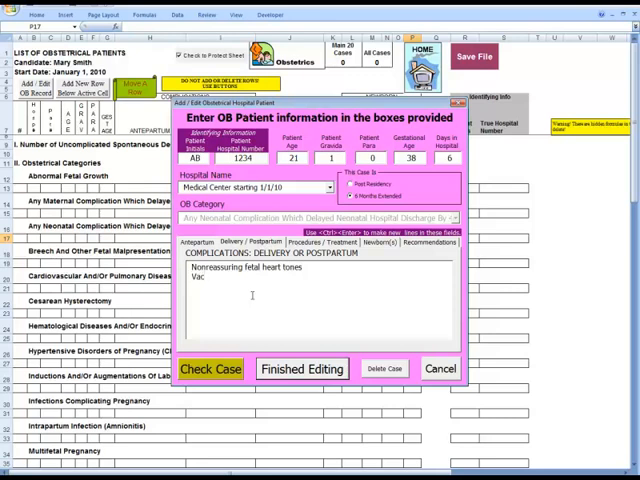
pyautogui.write('uume VD')
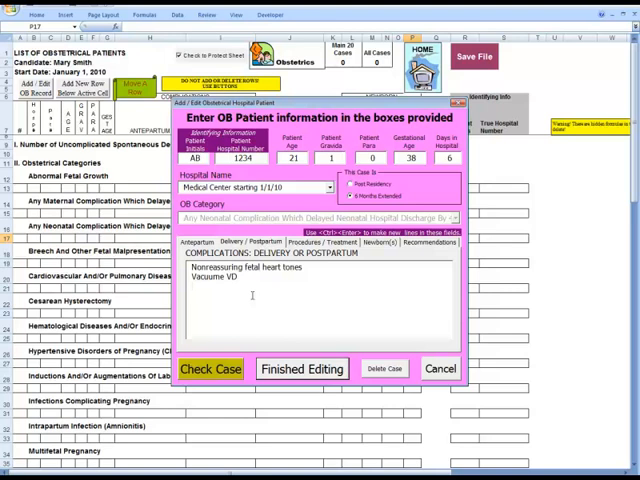
# Add the placental fibromuscular degeneration with decreased lumen size complication line
pyautogui.write('Placen')
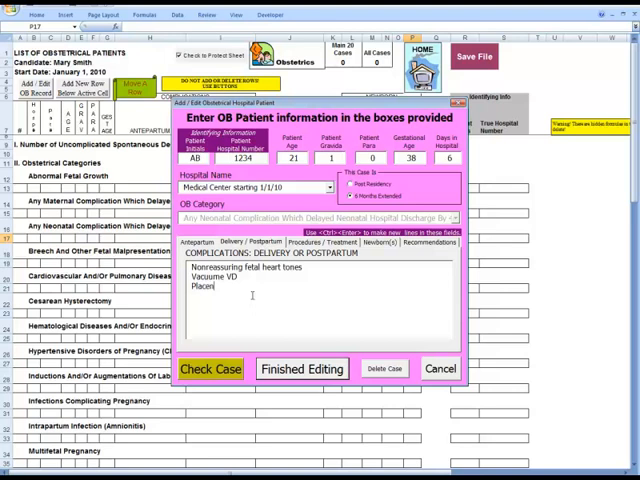
pyautogui.write('ta;')
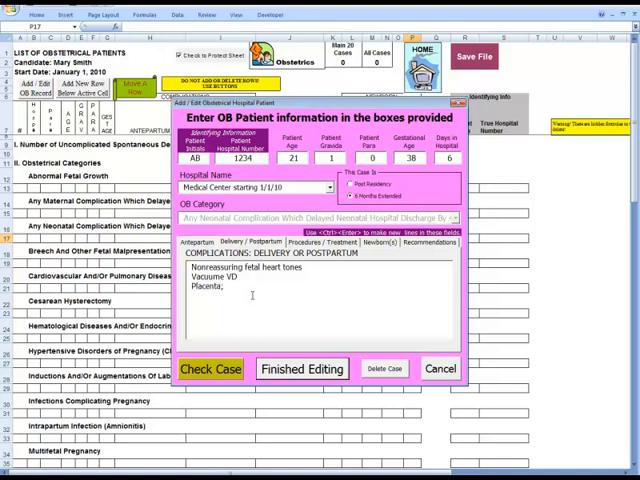
pyautogui.write('Fibr')
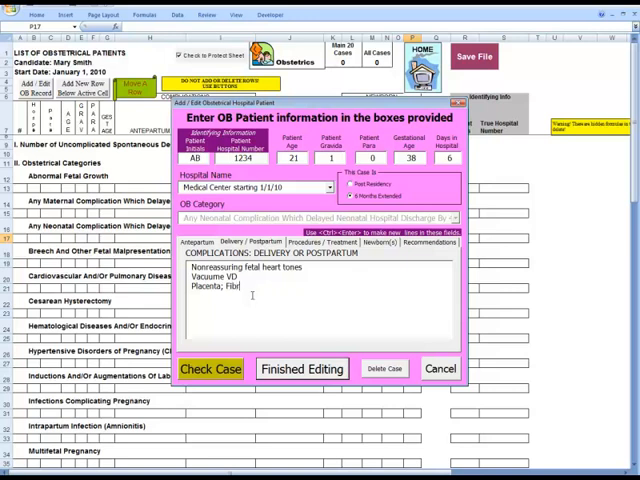
pyautogui.write('omuscular')
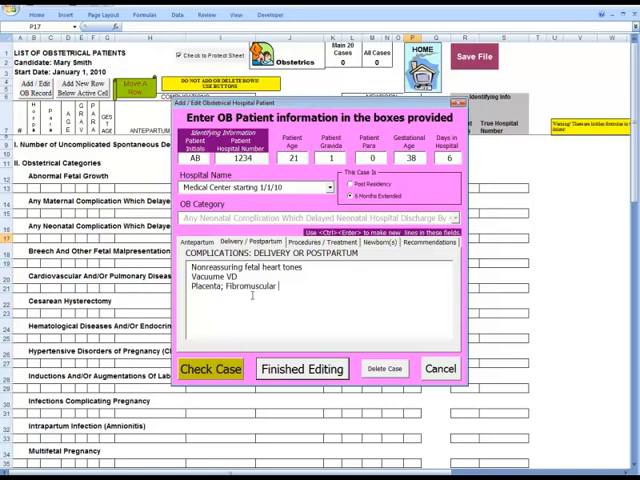
pyautogui.write('degener')
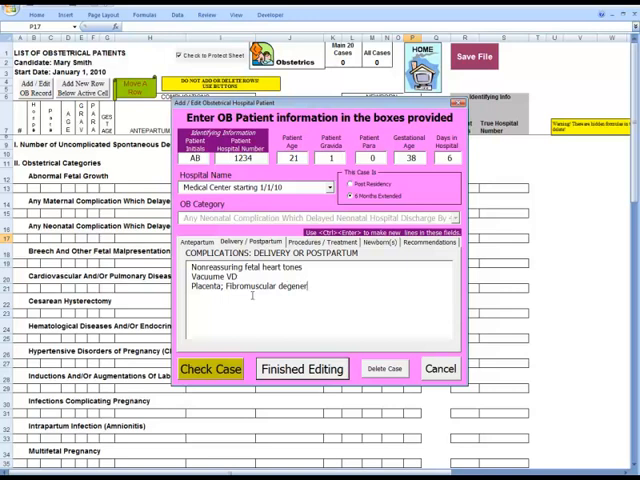
pyautogui.write('ation')
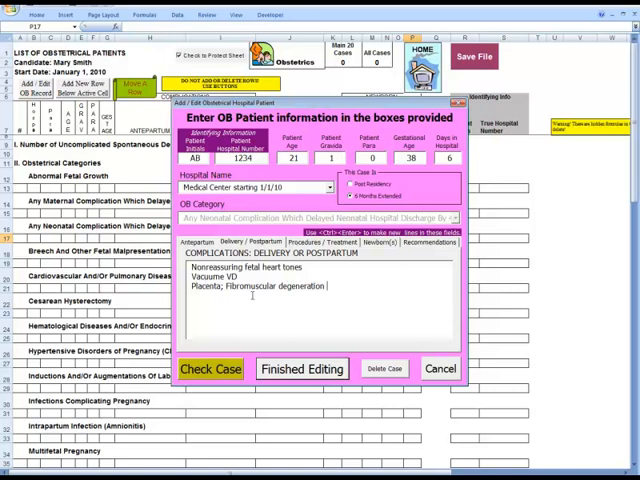
pyautogui.write('and decease of lumen')
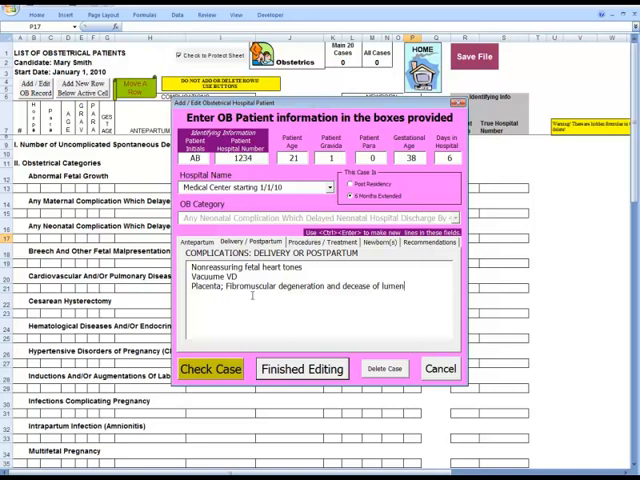
pyautogui.write('siz')
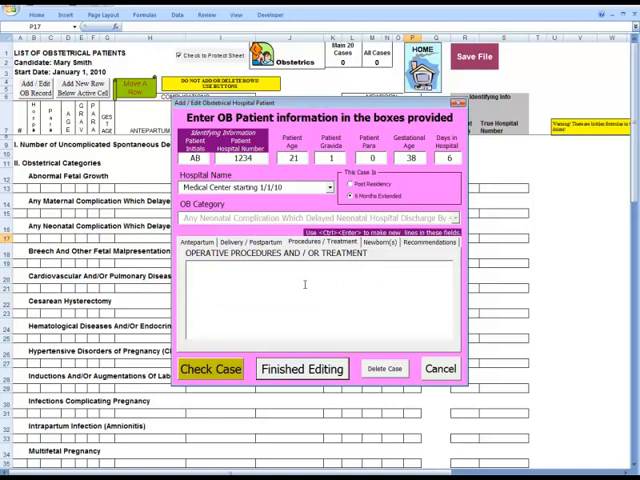
# List 24 Urine protein and fetal ultrasound and Dopplers as treatments
pyautogui.write('24 Ur')
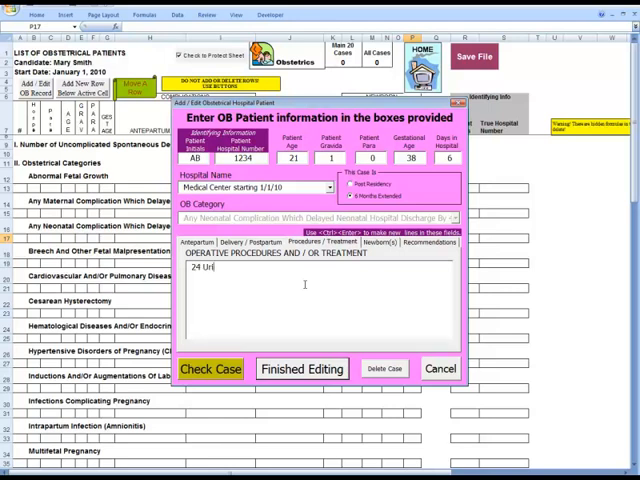
pyautogui.write('ine')
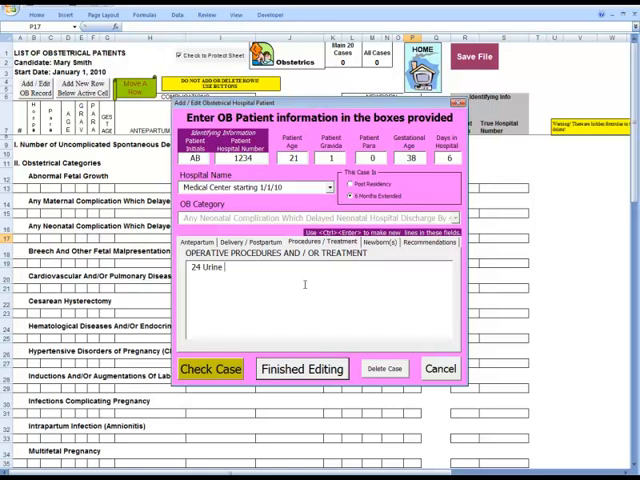
pyautogui.write('protein')
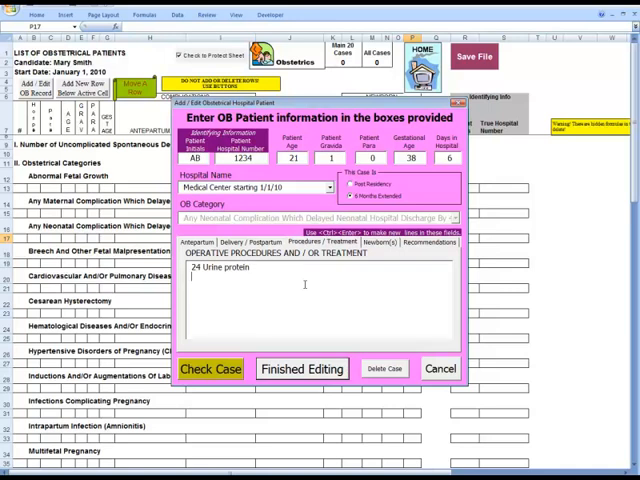
pyautogui.write('Fetal')
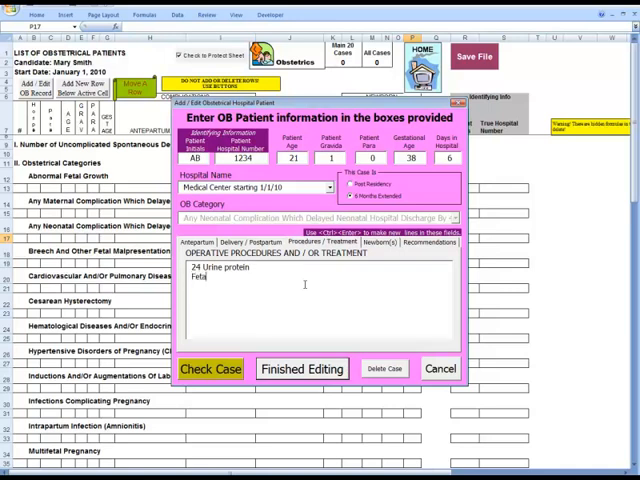
pyautogui.write('ul')
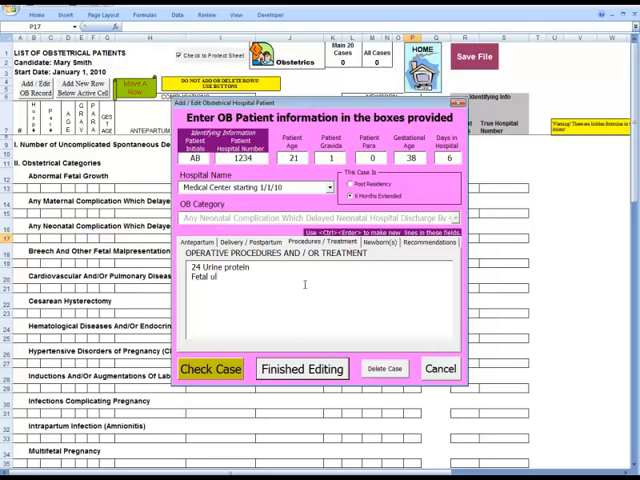
pyautogui.write('trasound and D')
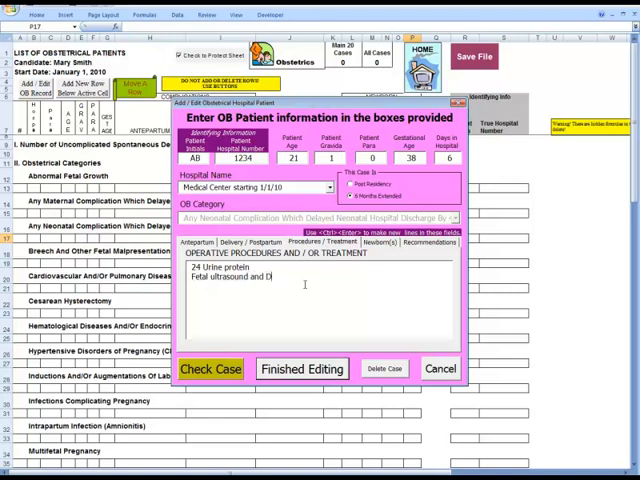
pyautogui.write('opplers')
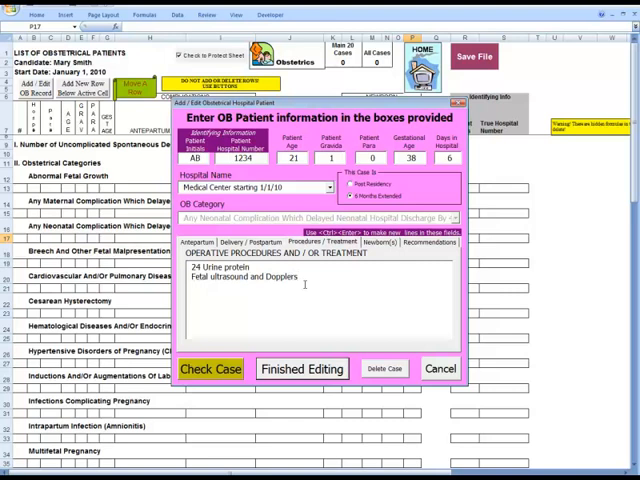
# Add lab evaluation, induction of labor and Magnesium Sulfate as further treatment lines
pyautogui.write('Lab')
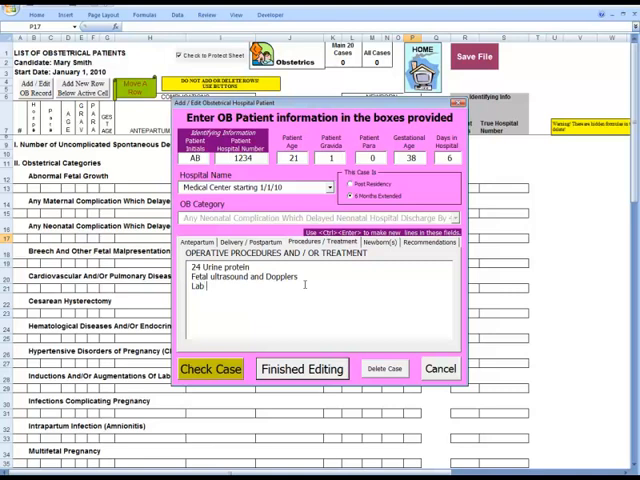
pyautogui.write('evaluation')
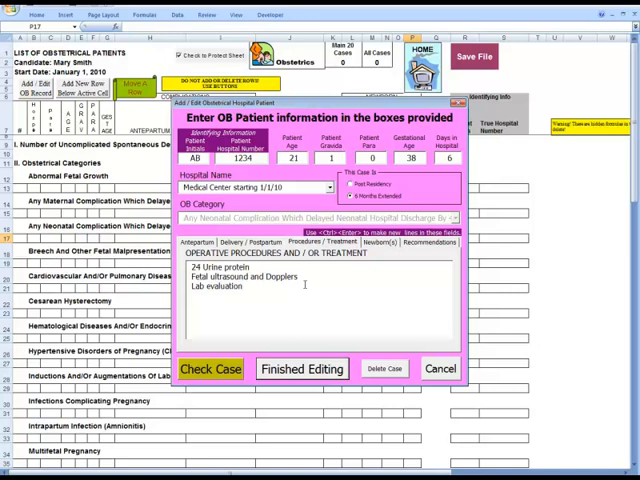
pyautogui.write('Induction of')
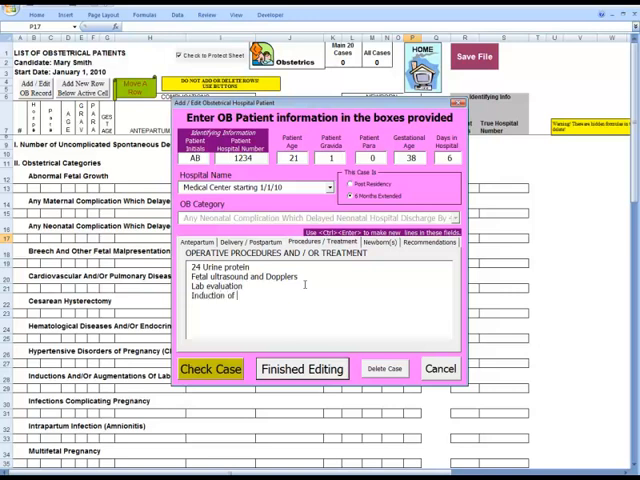
pyautogui.write('labor')
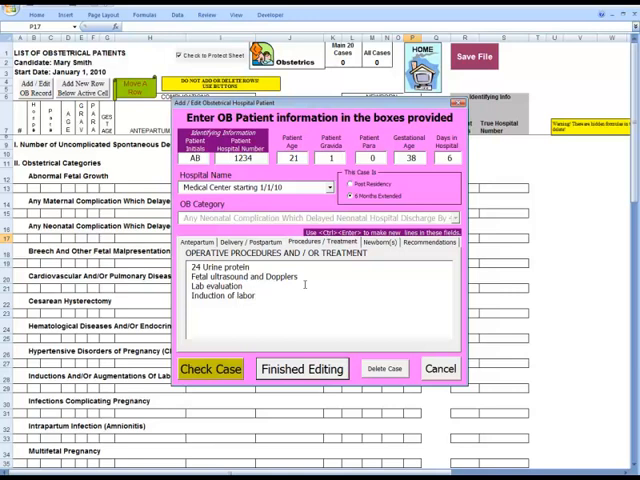
pyautogui.write('Magnesium')
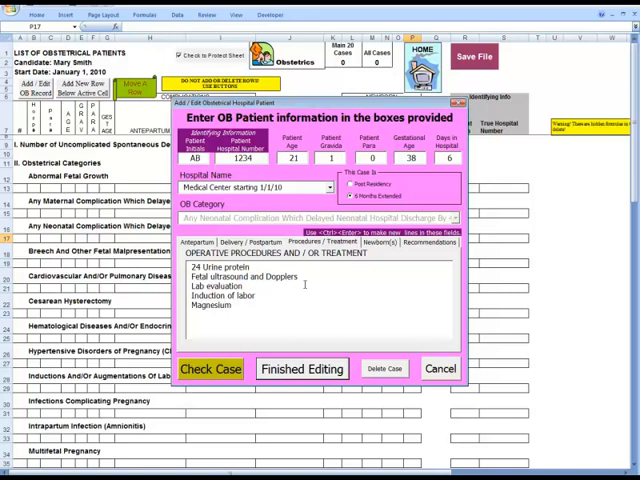
pyautogui.write('Sulf')
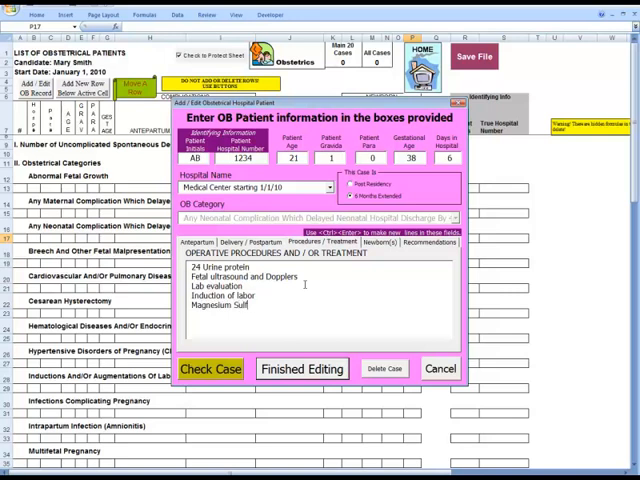
pyautogui.write('ate')
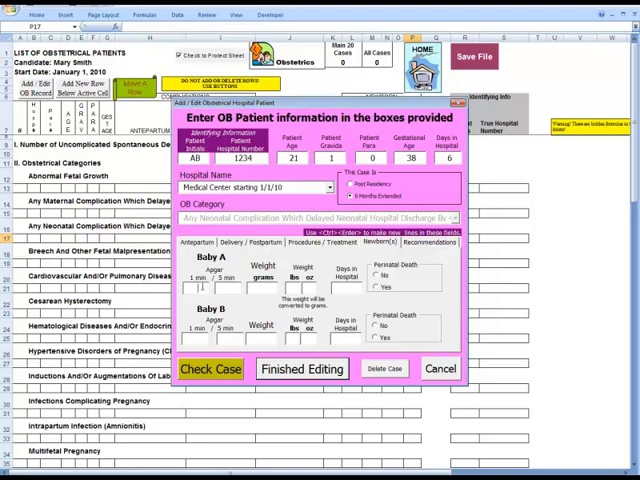
# Enter Baby A's first Apgar score of 3
pyautogui.write('3')
pyautogui.click(346, 288)
pyautogui.write('6')
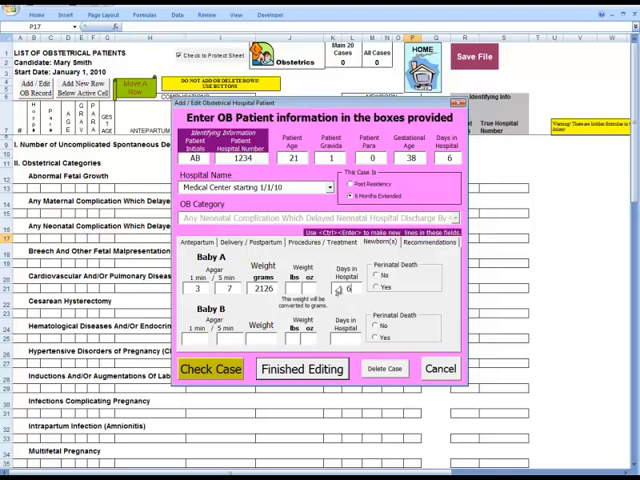
pyautogui.moveTo(378, 276)
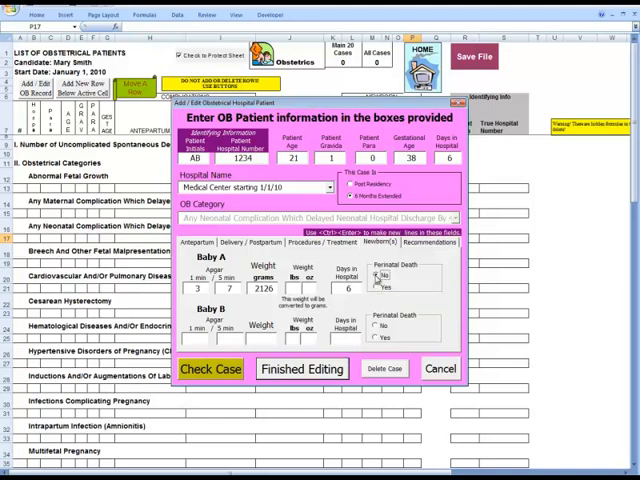
pyautogui.moveTo(373, 280)
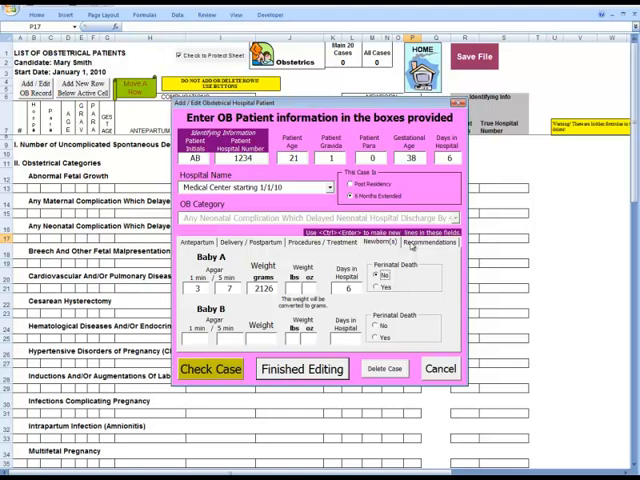
# View the case's Recommendations and run Check Case to save and review it
pyautogui.click(428, 242)
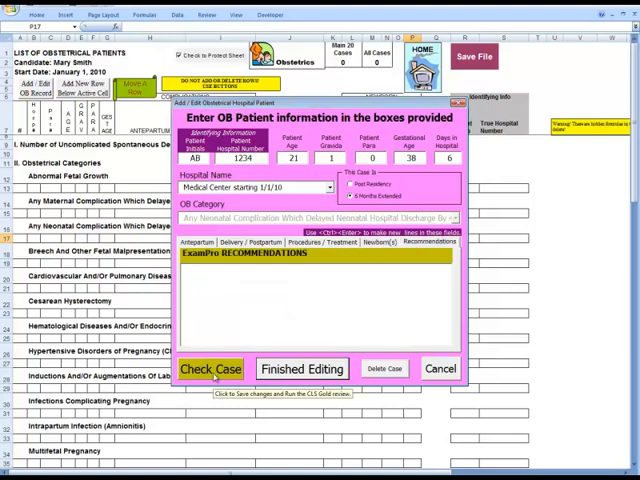
pyautogui.click(211, 369)
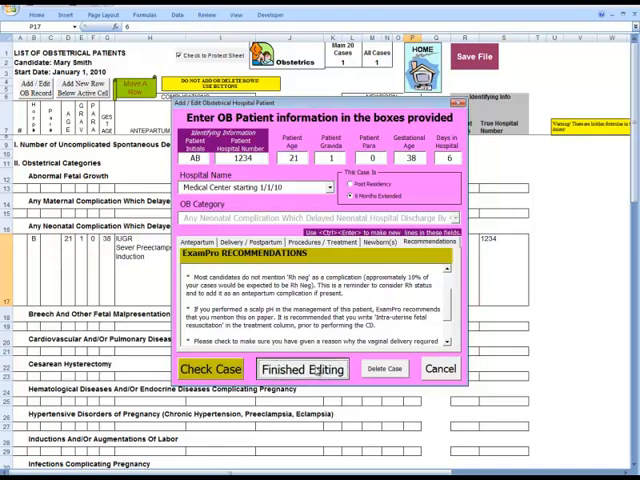
# Choose Finished Editing so the entry form resets to blank
pyautogui.click(302, 368)
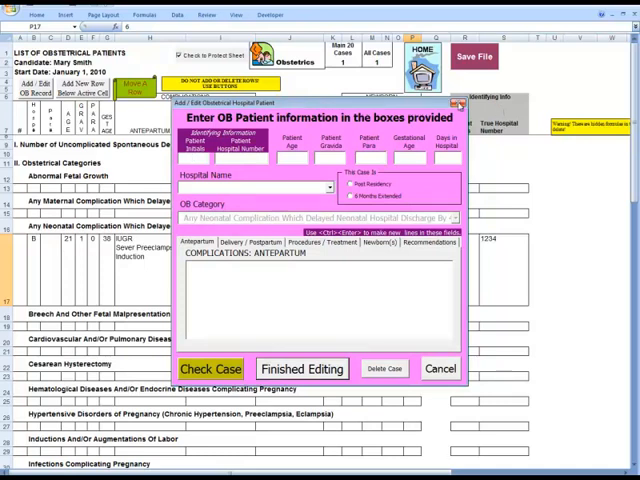
# Reload the saved case into the form for review, then cancel to close it
pyautogui.click(301, 368)
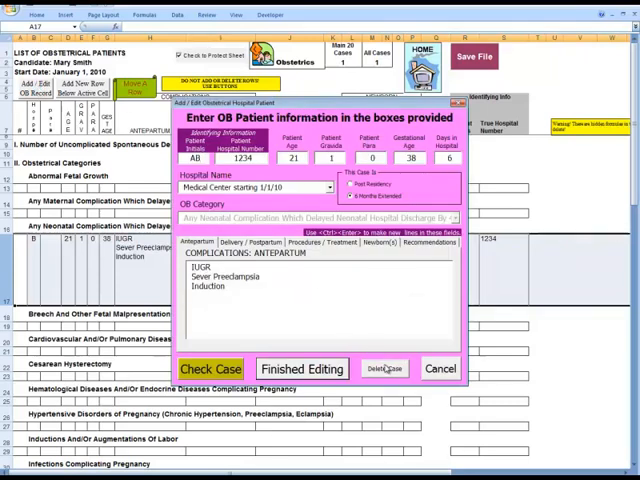
pyautogui.click(302, 368)
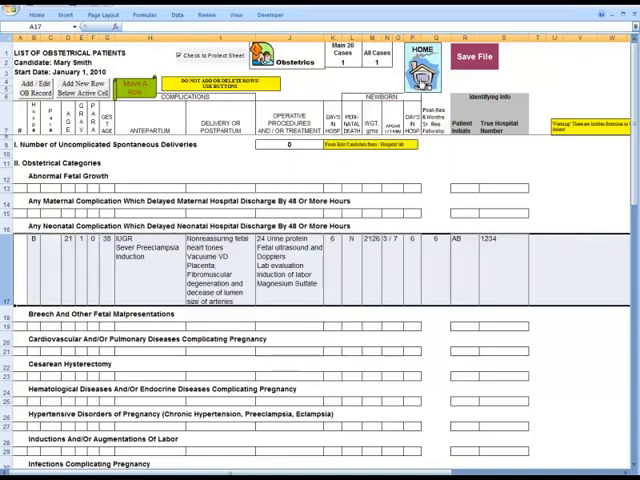
# Go HOME to the main caselist screen with its updated case totals
pyautogui.click(424, 58)
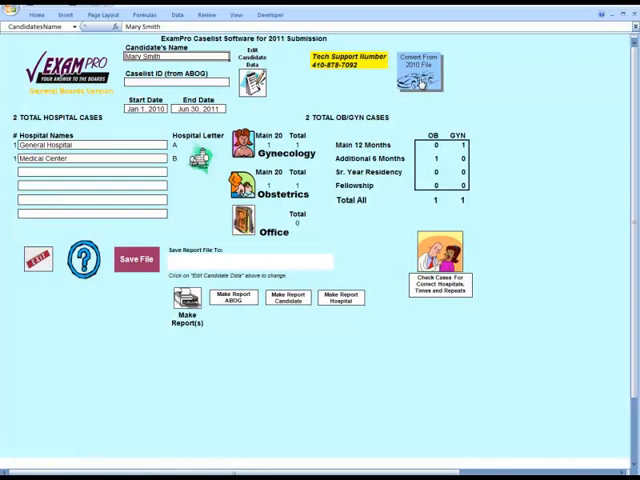